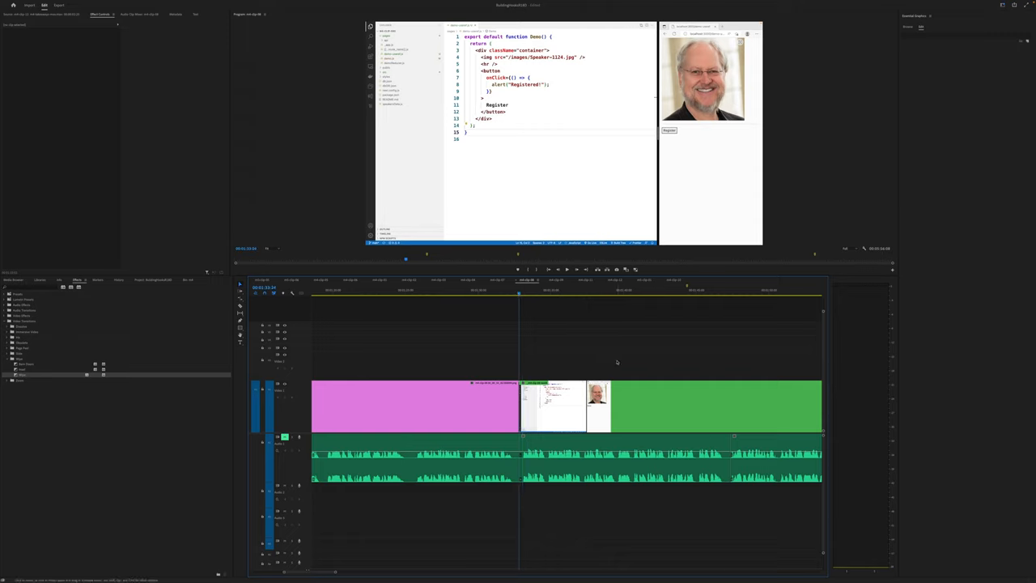
mouse_move(567, 385)
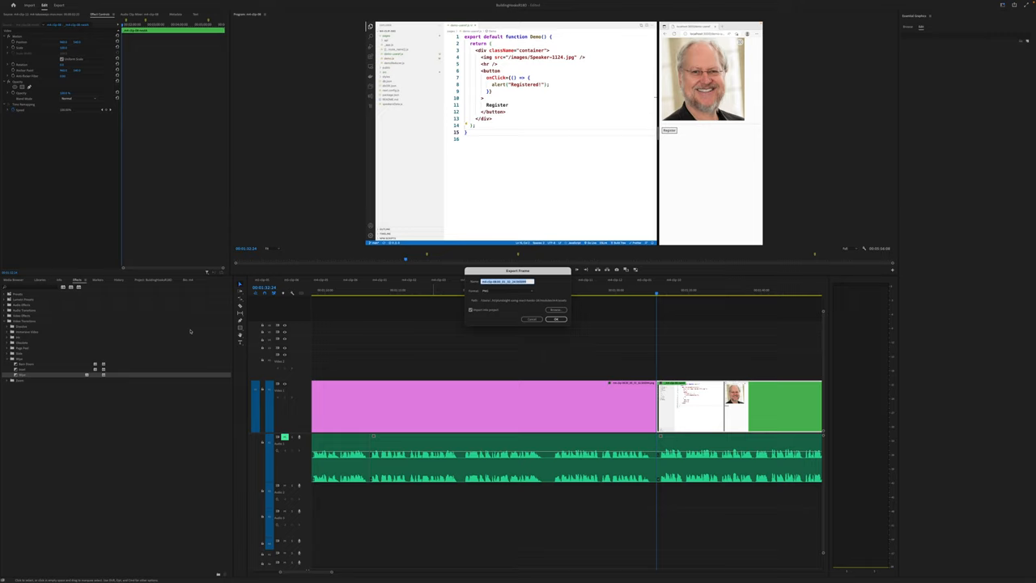
mouse_move(521, 346)
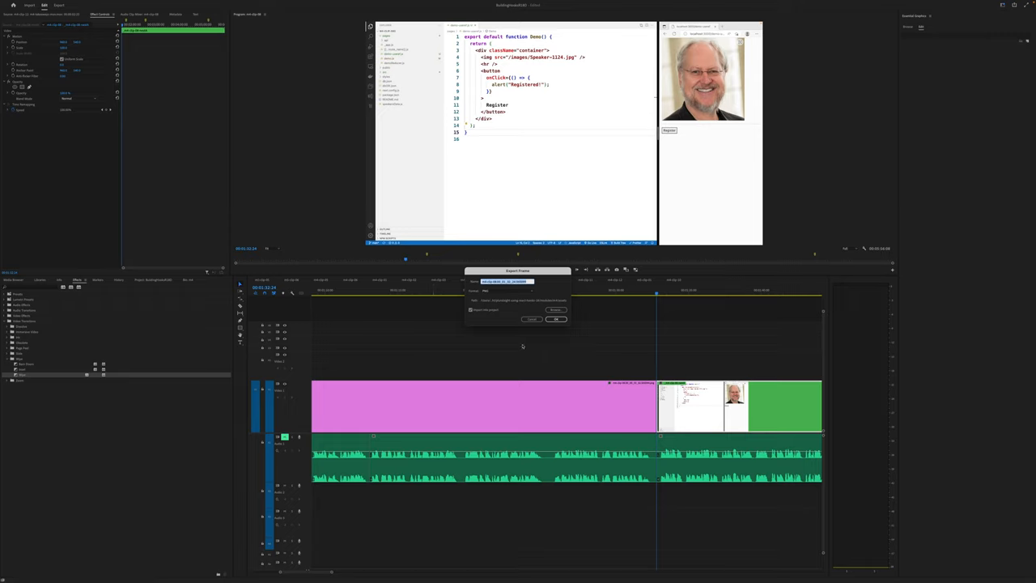
Step: Confirm the Export Frame dialog to save the code-and-browser still image
left_click(556, 317)
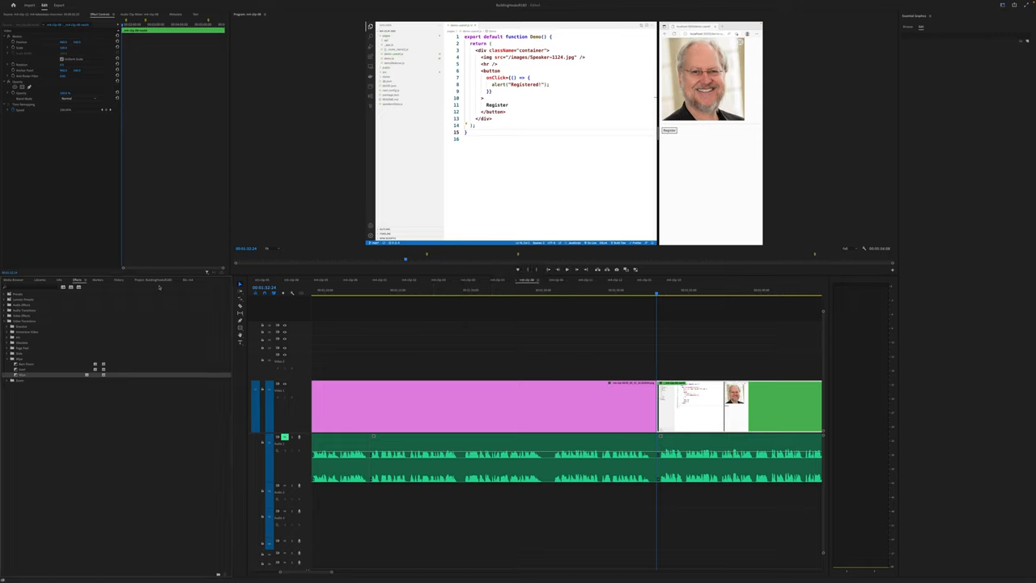
left_click(153, 278)
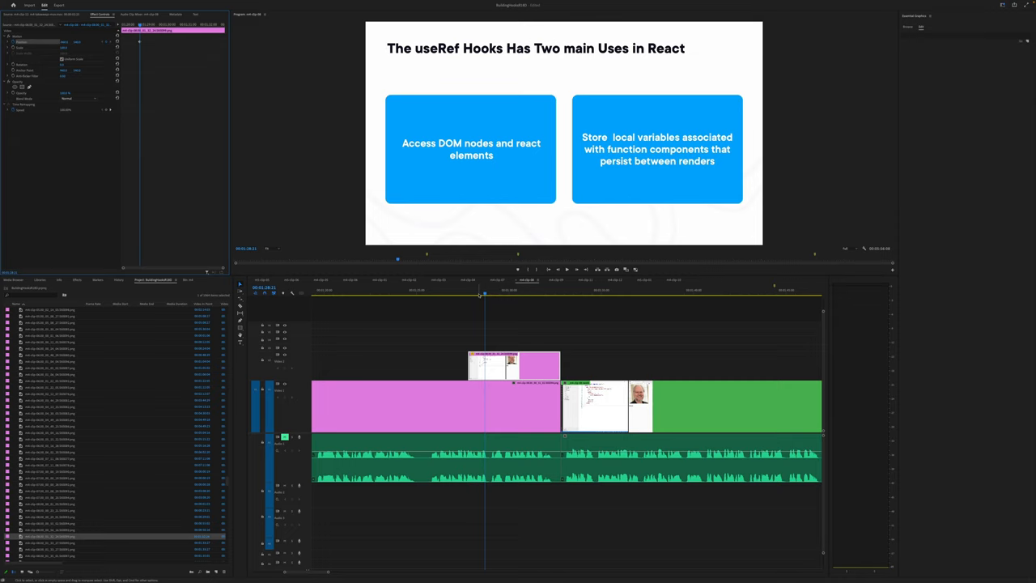
Step: Place the exported screenshot on track V2 over the end of the pink slide clip
left_click(543, 295)
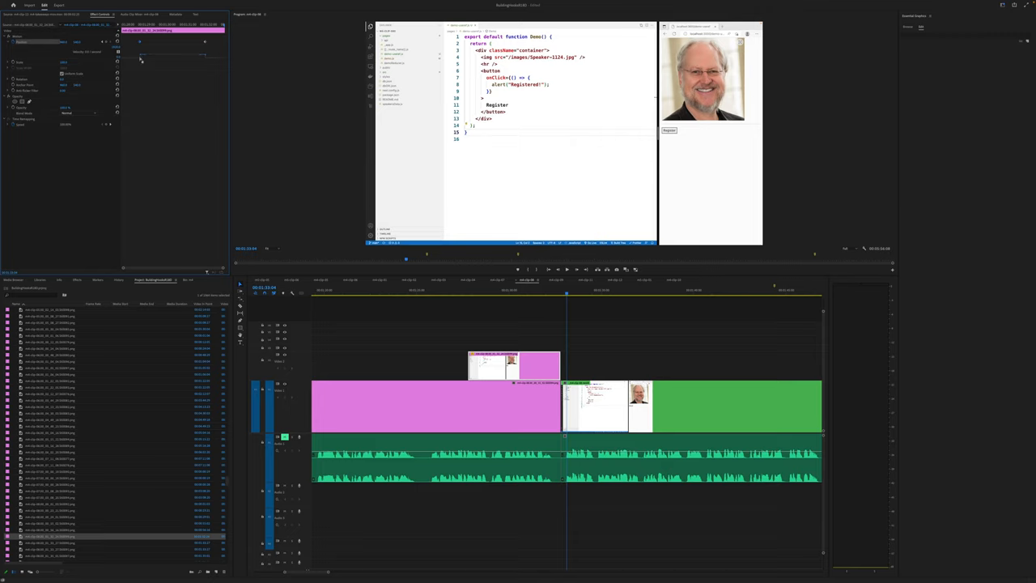
mouse_move(204, 56)
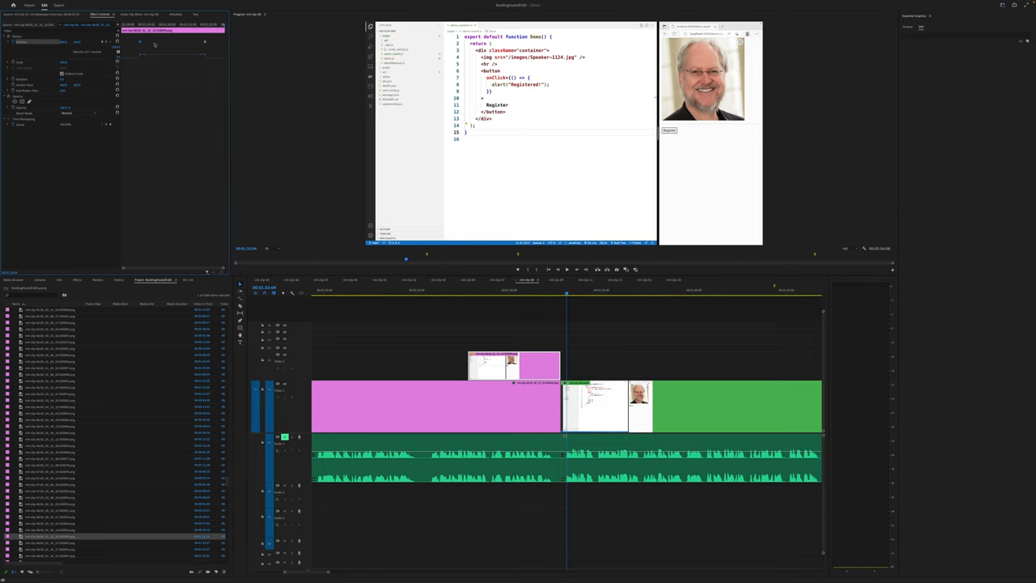
Step: Set the screenshot's Position keyframes to Bezier temporal interpolation for smooth easing
right_click(154, 45)
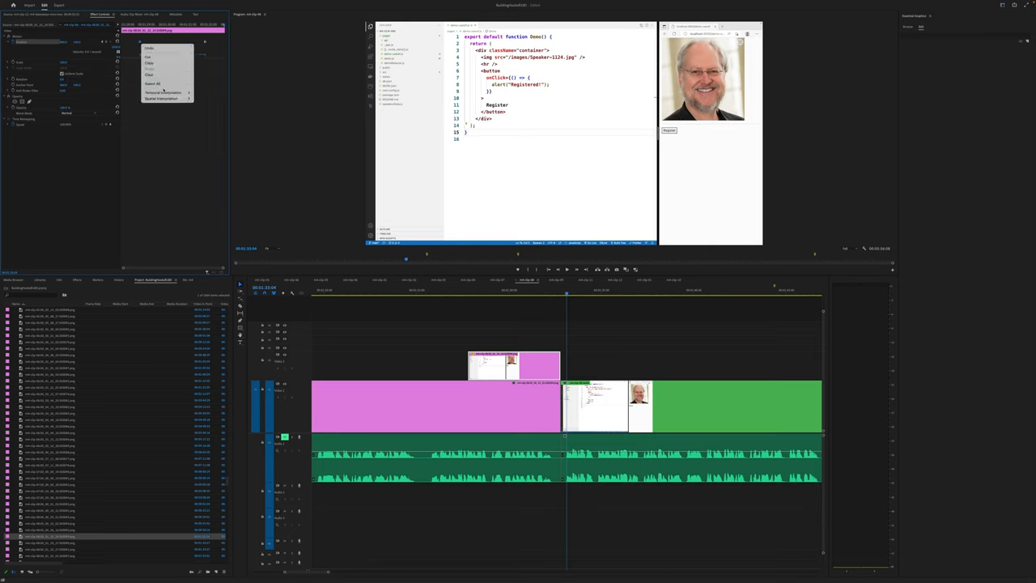
left_click(162, 92)
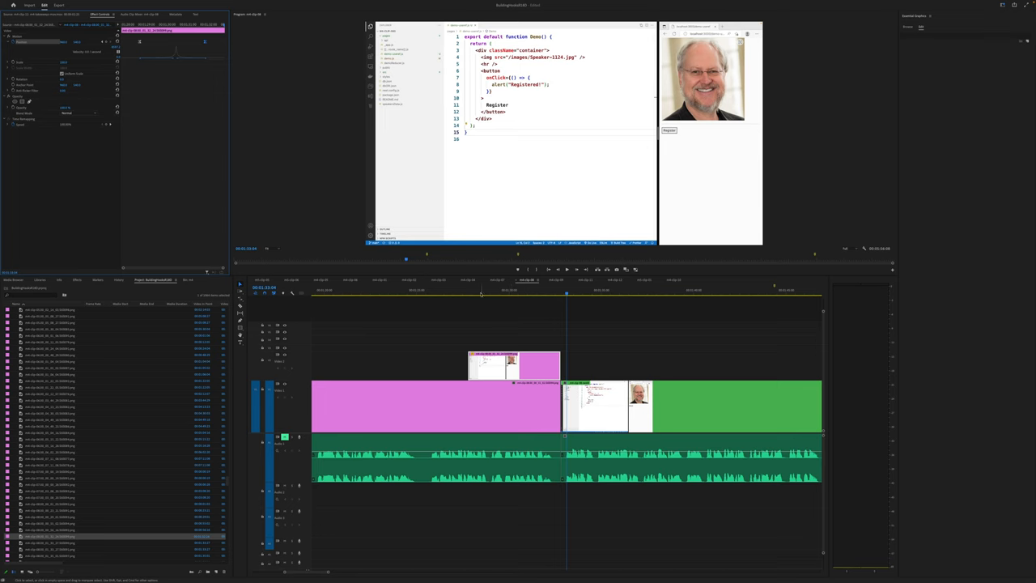
left_click(495, 295)
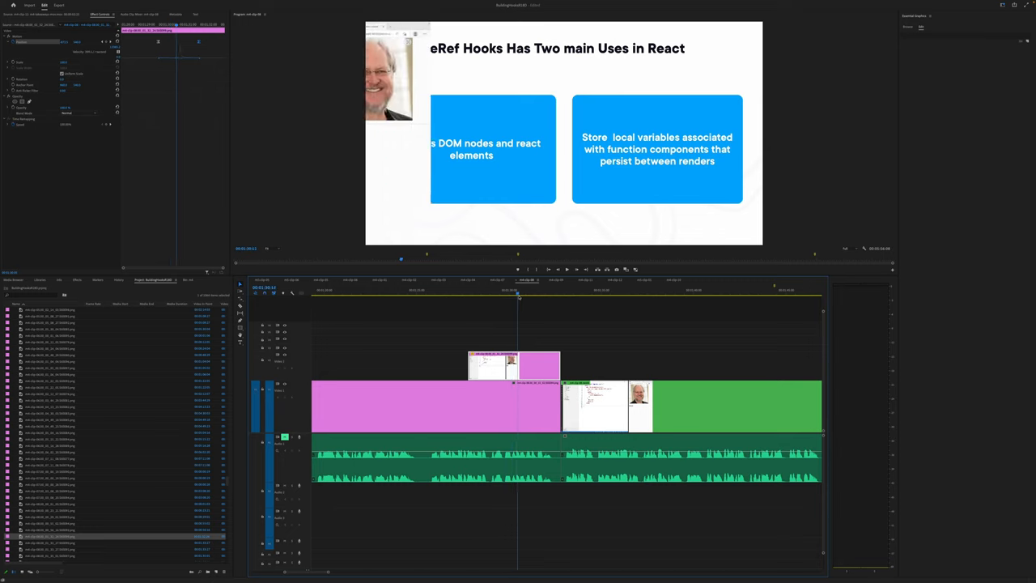
left_click(537, 293)
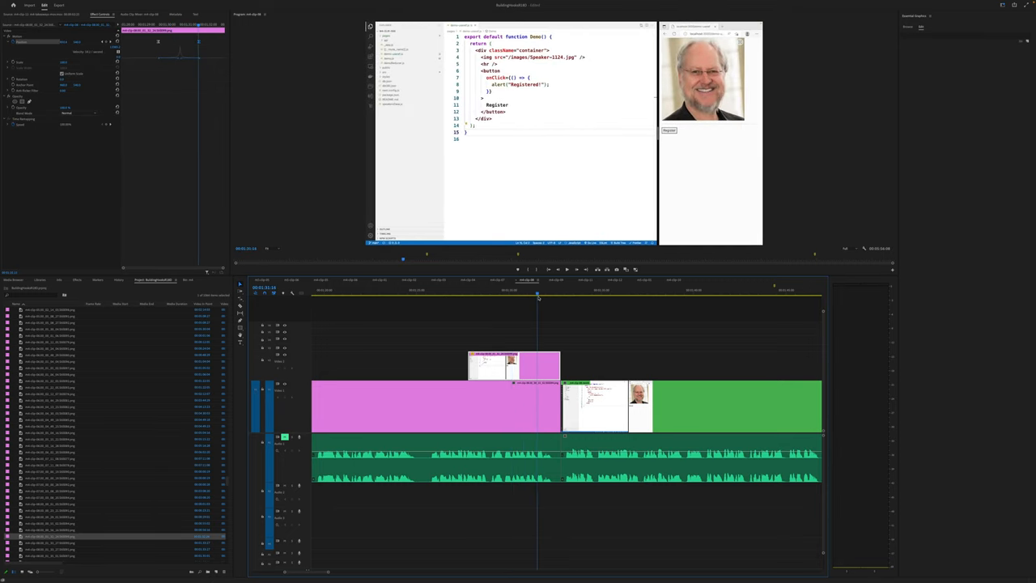